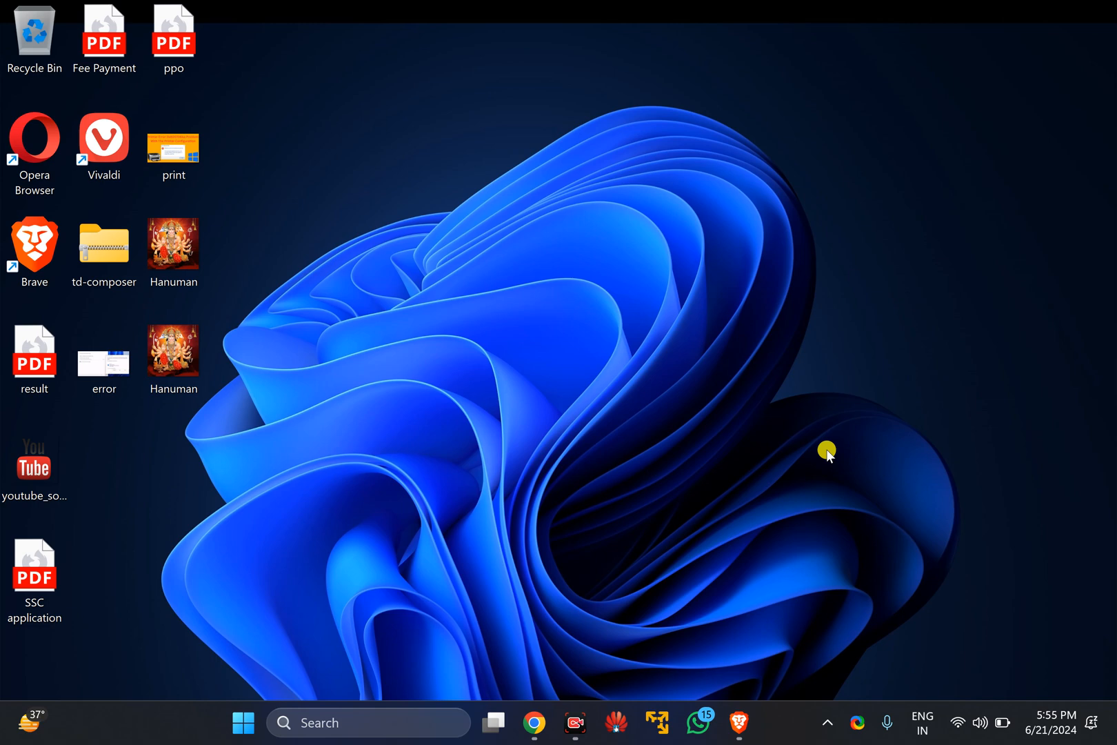
mouse_move(795, 594)
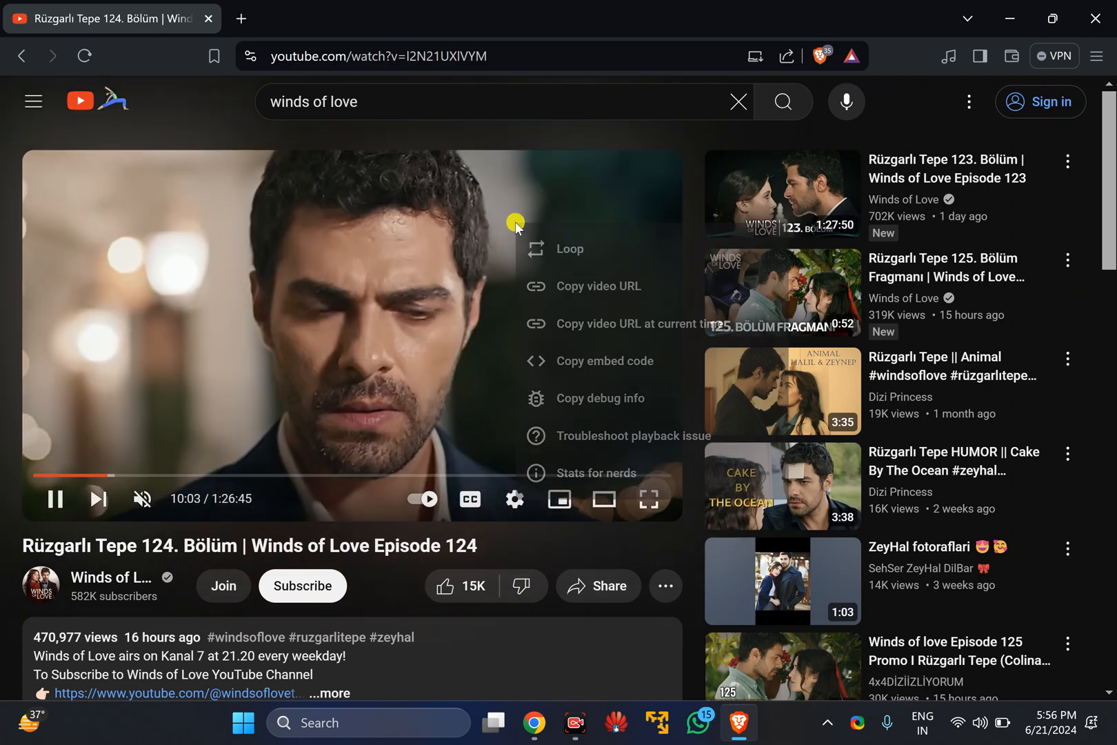
Pop the Winds of Love video into a floating picture-in-picture window from the video's context menu
right_click(307, 226)
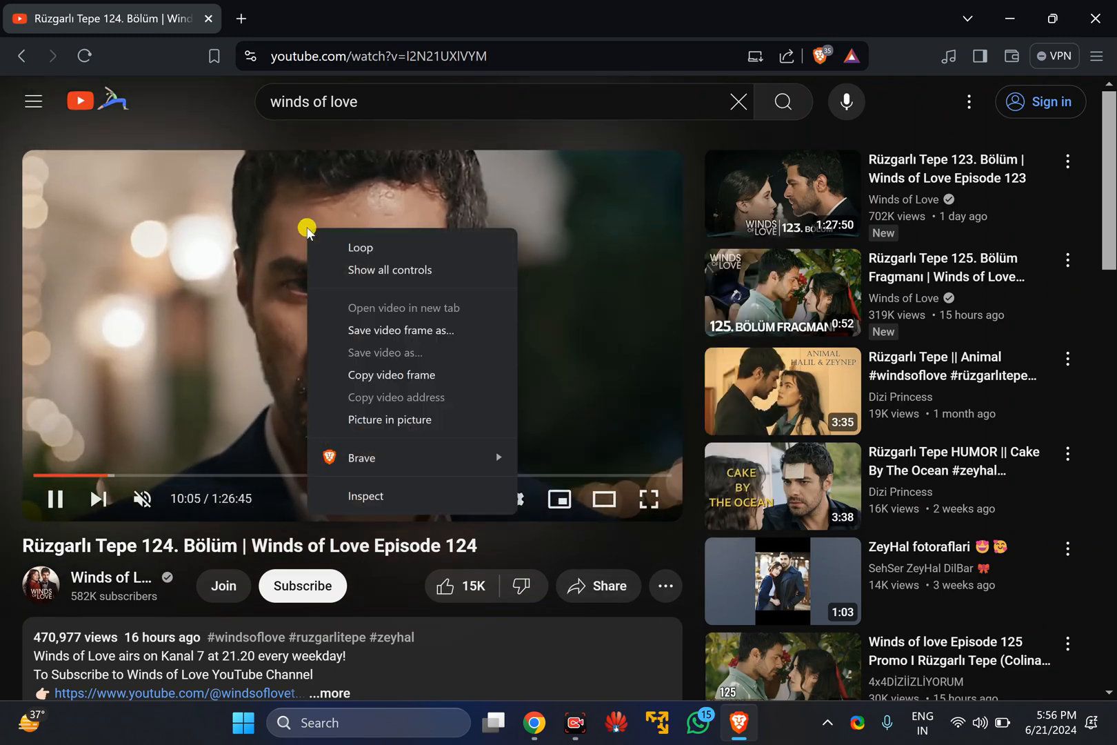
mouse_move(343, 419)
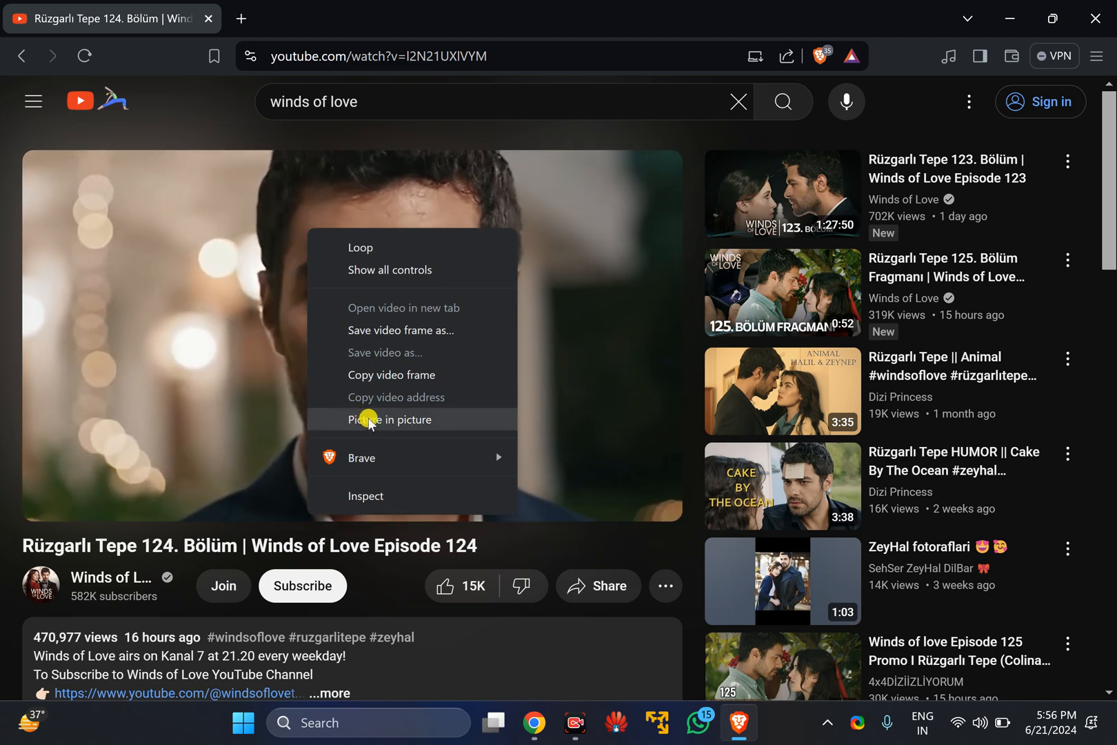
left_click(391, 420)
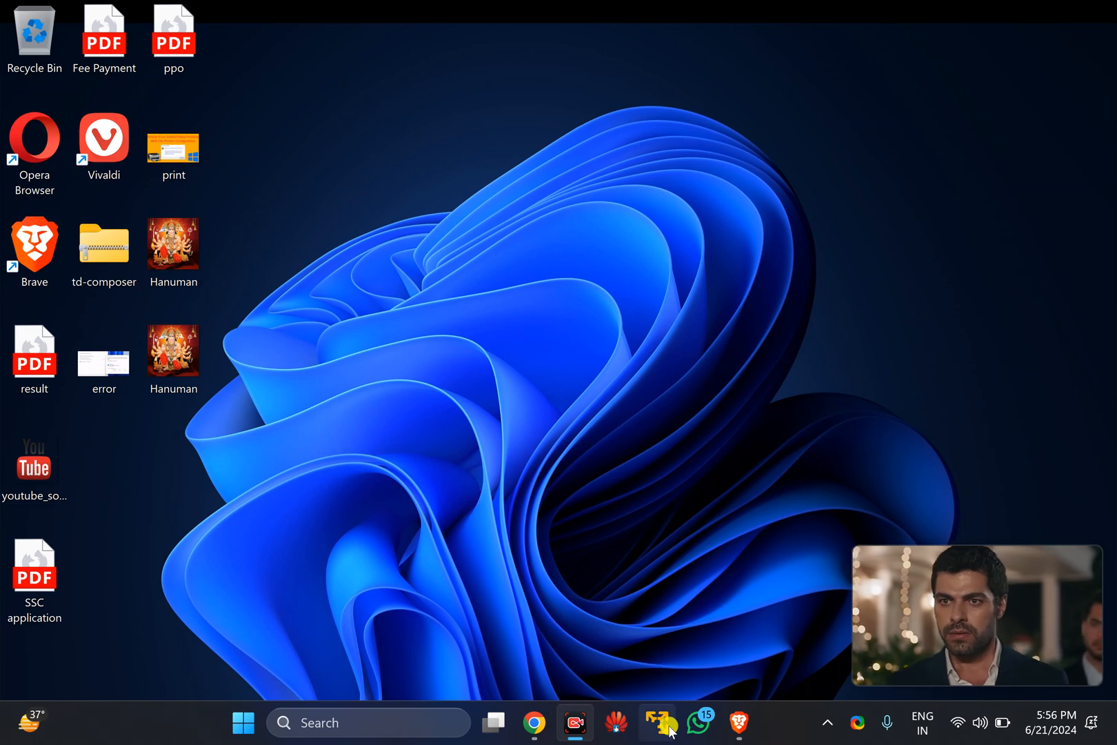
left_click(699, 741)
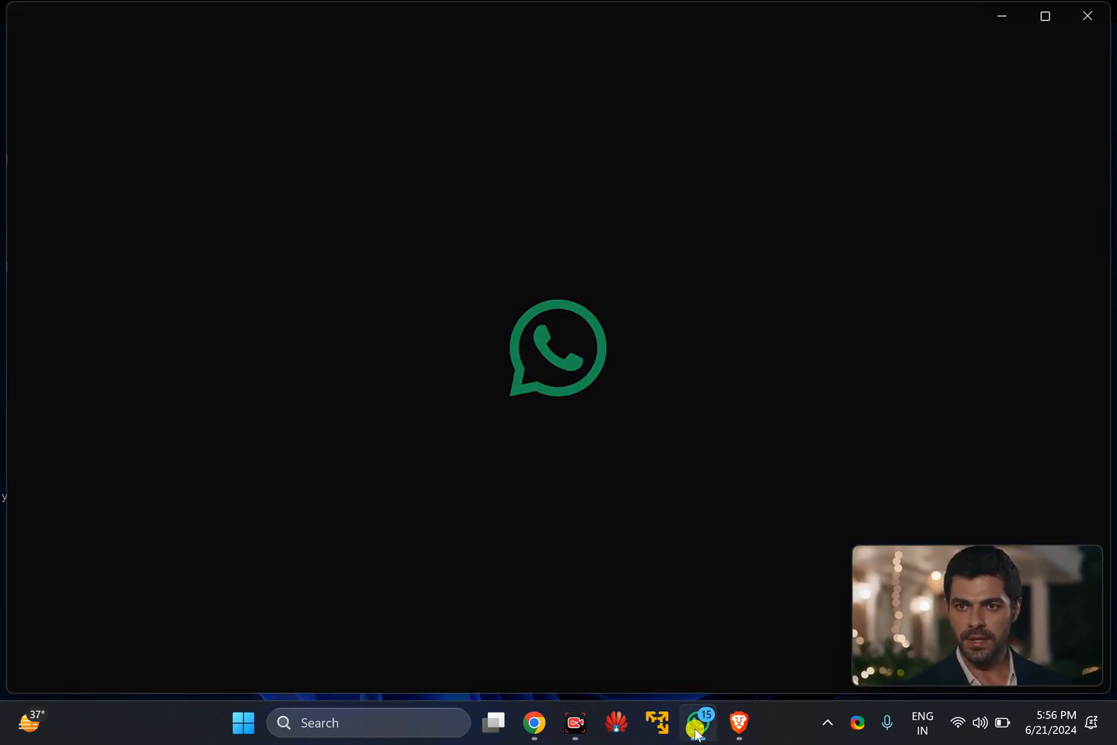
left_click(699, 723)
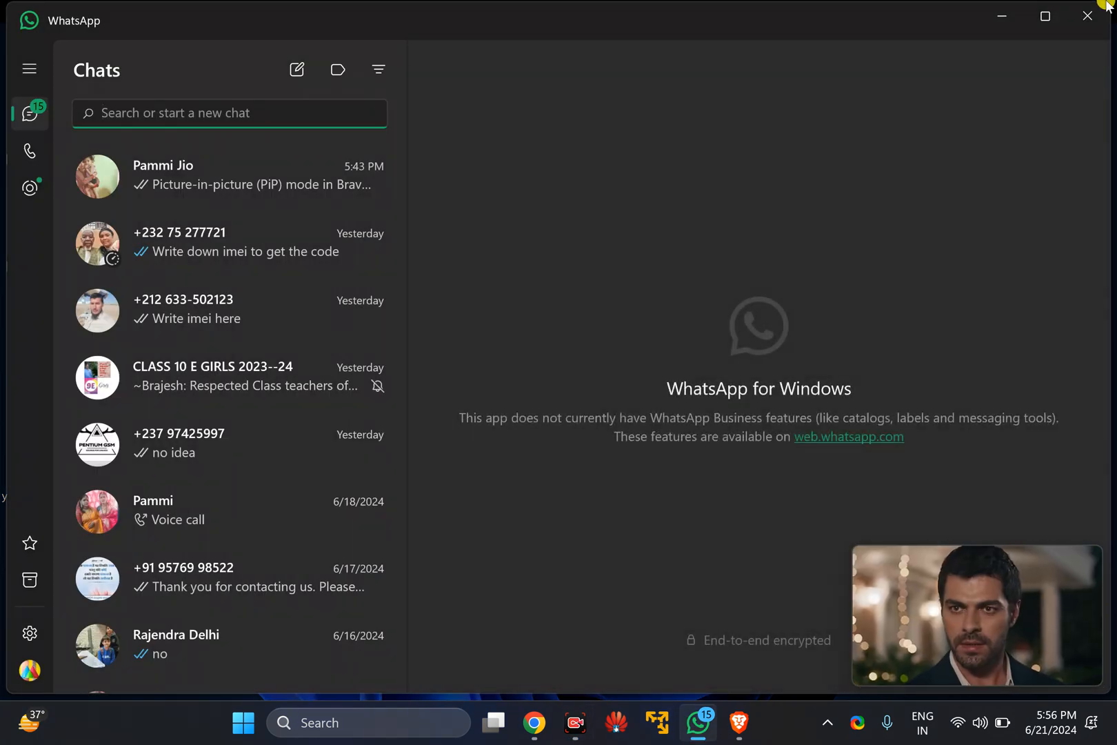
left_click(1086, 15)
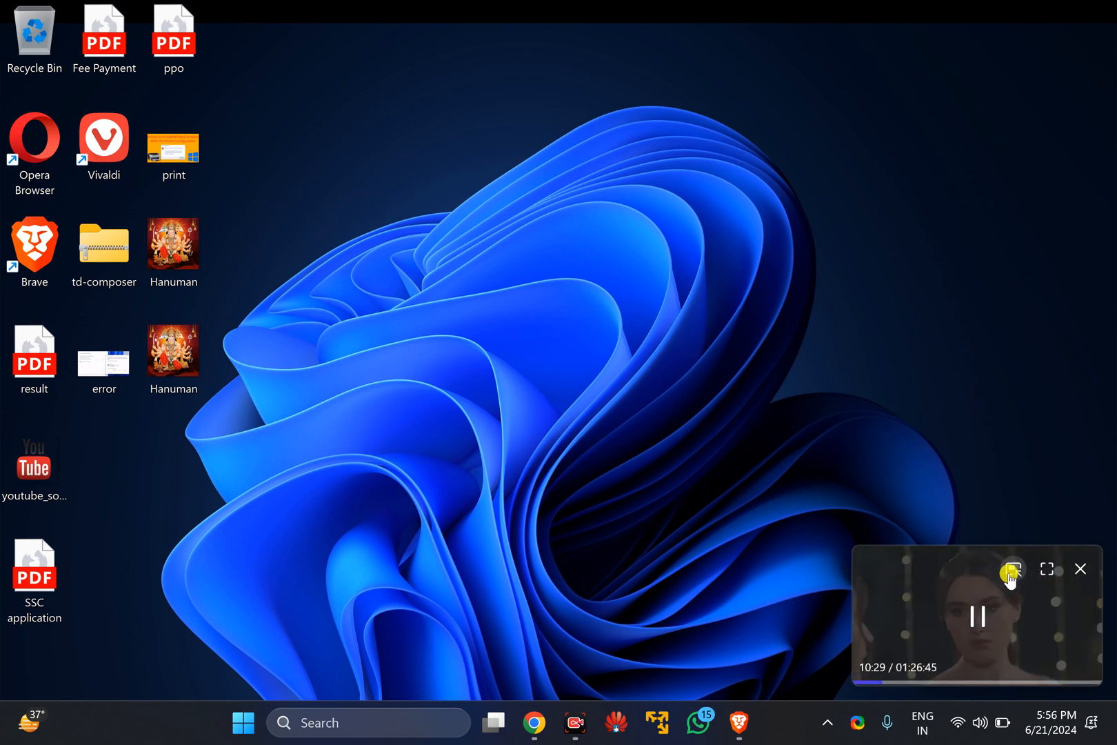
mouse_move(1012, 571)
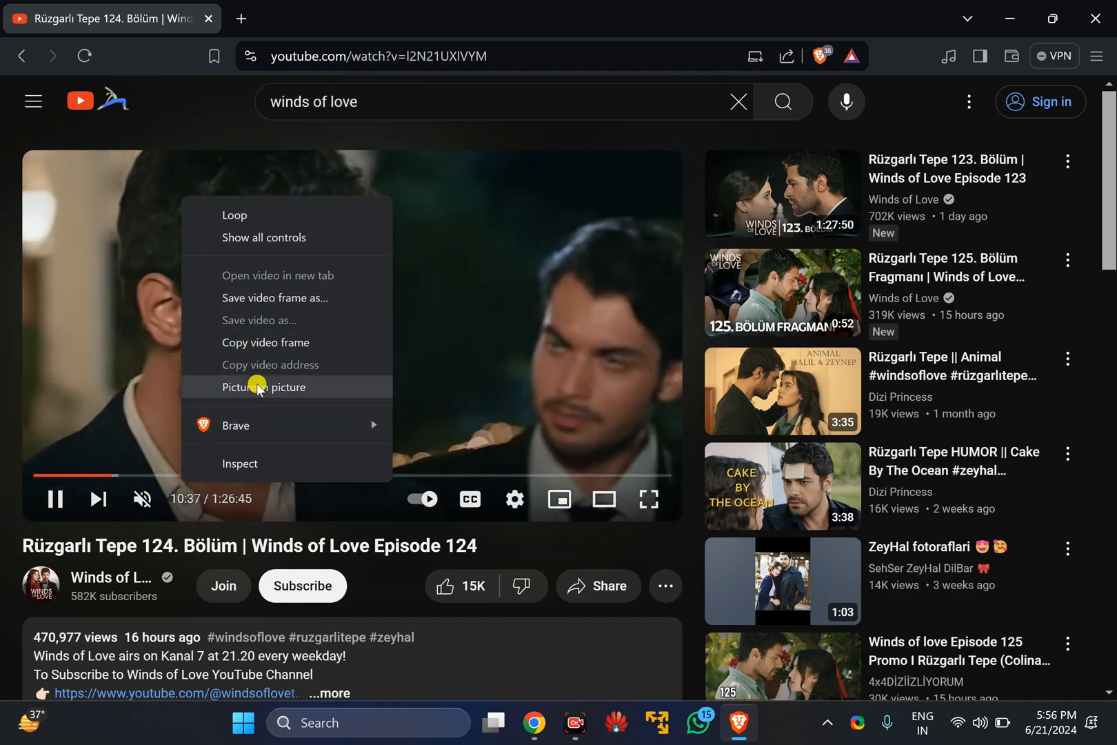
Send the Winds of Love episode back into the floating picture-in-picture window
left_click(263, 387)
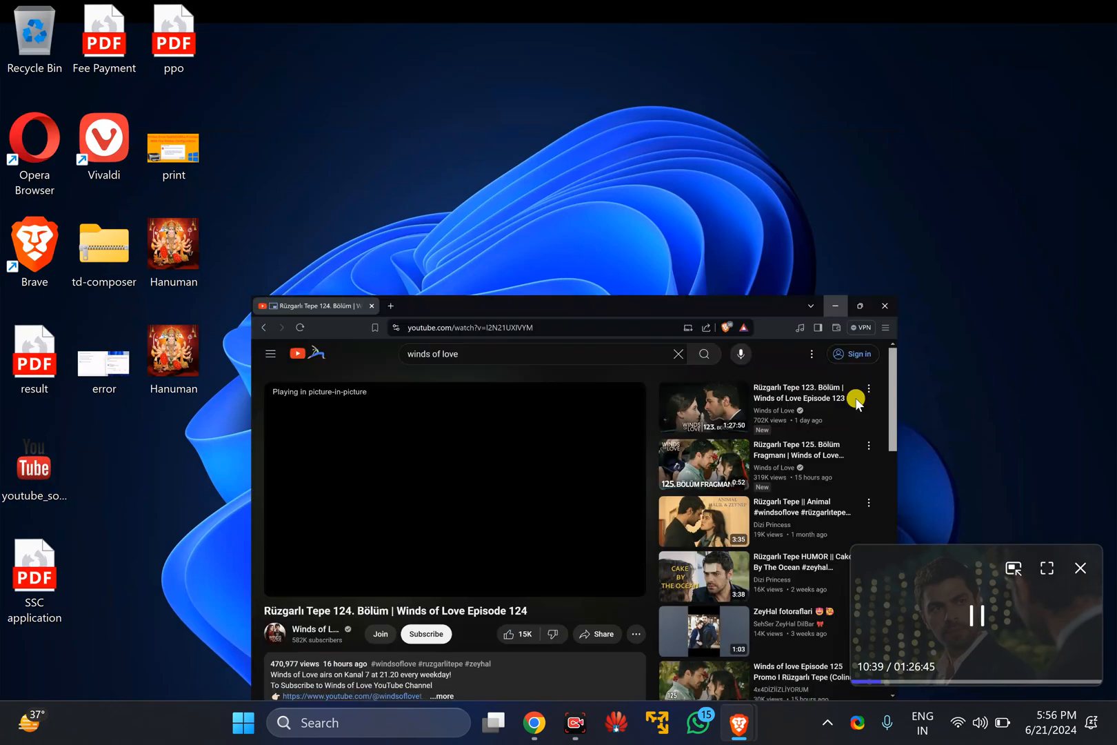
Minimize Brave and resize the floating Winds of Love window in the bottom-right corner
left_click(835, 306)
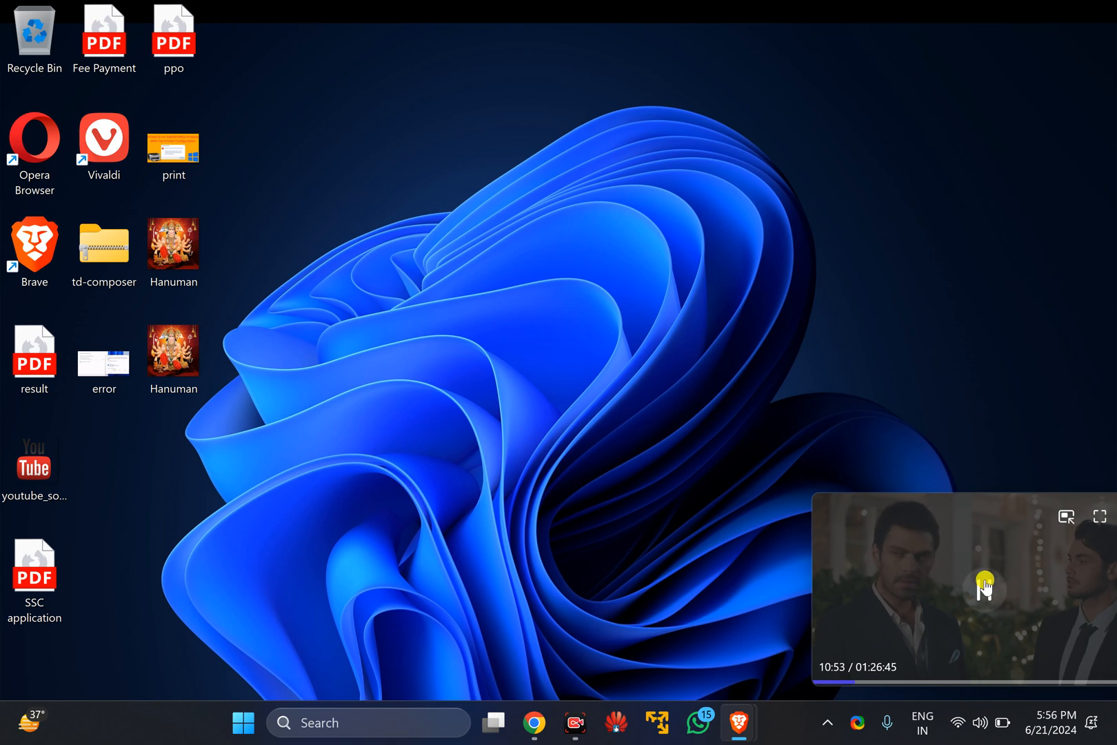
left_click(984, 589)
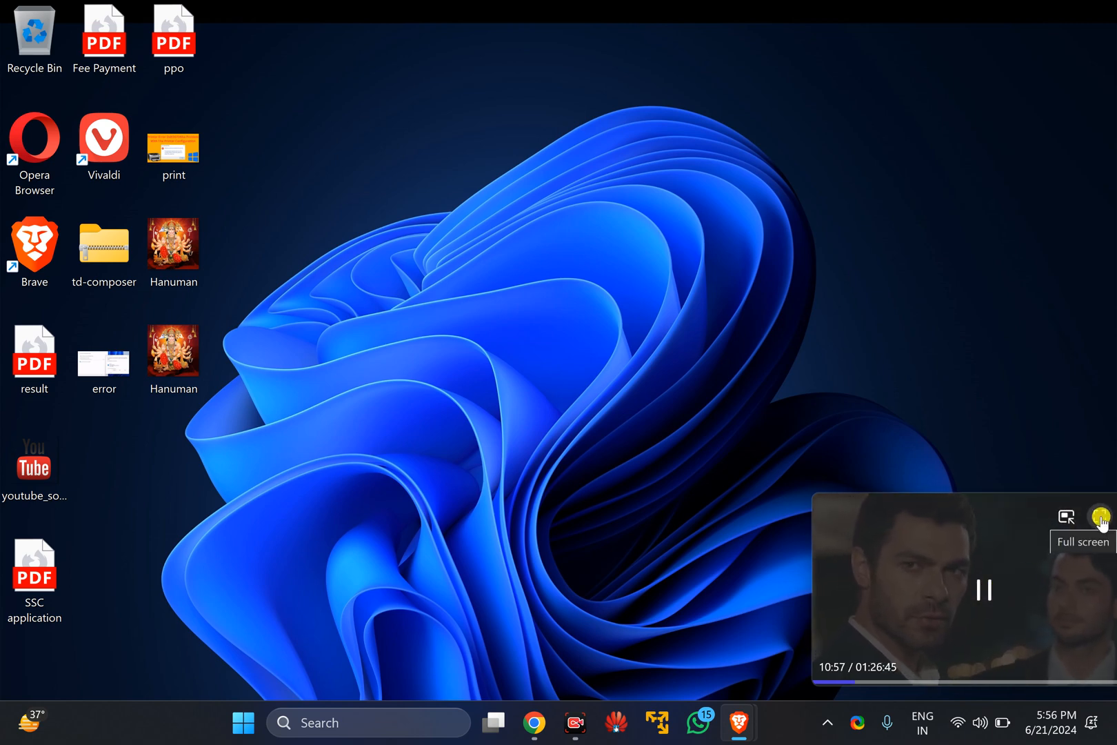
Expand the floating Winds of Love video to full screen
left_click(1099, 514)
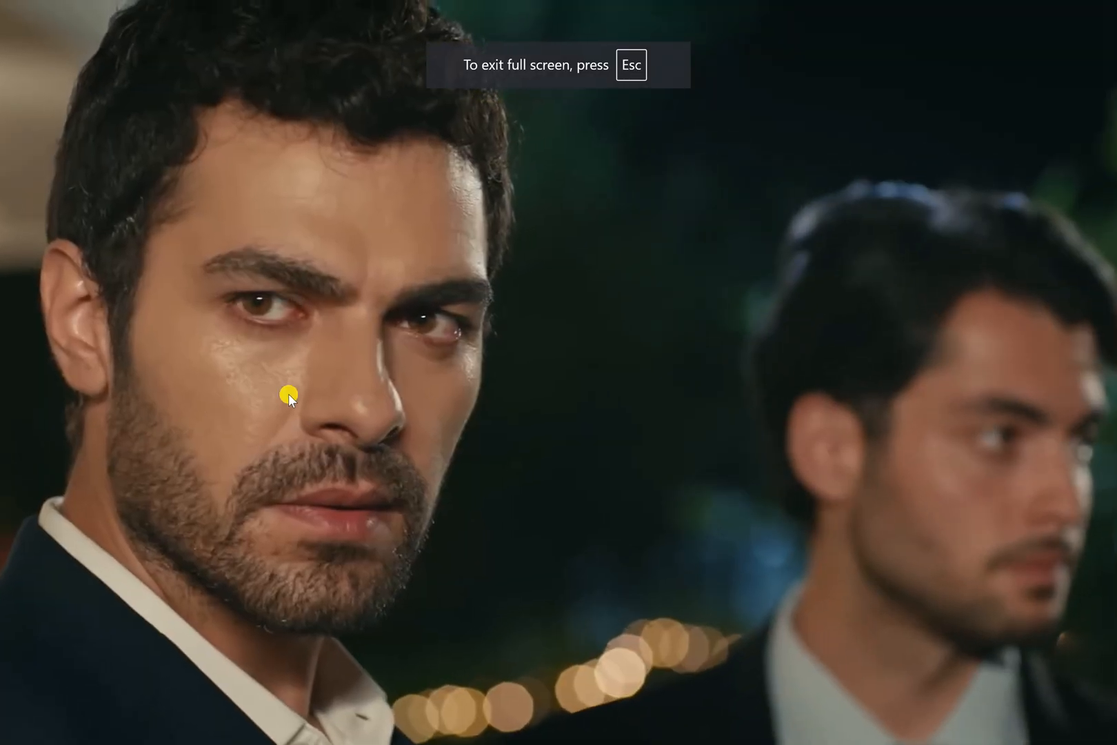
mouse_move(665, 382)
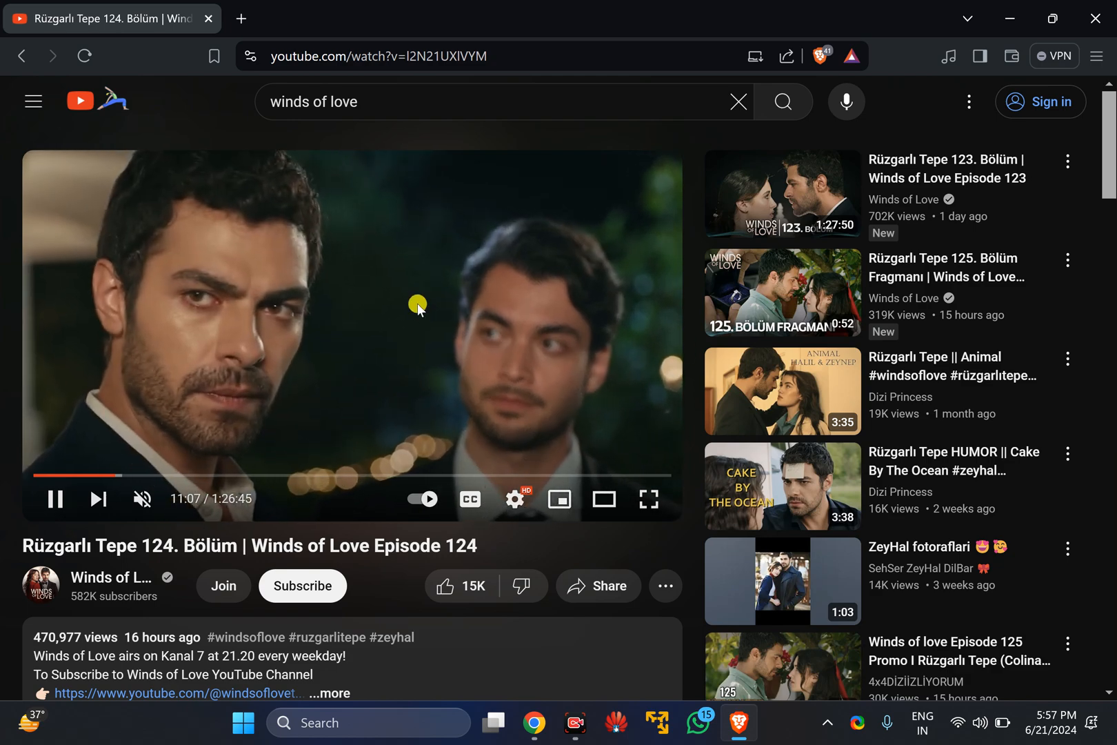
Close the floating video window and bring Brave's paused Winds of Love tab back from the taskbar
right_click(418, 305)
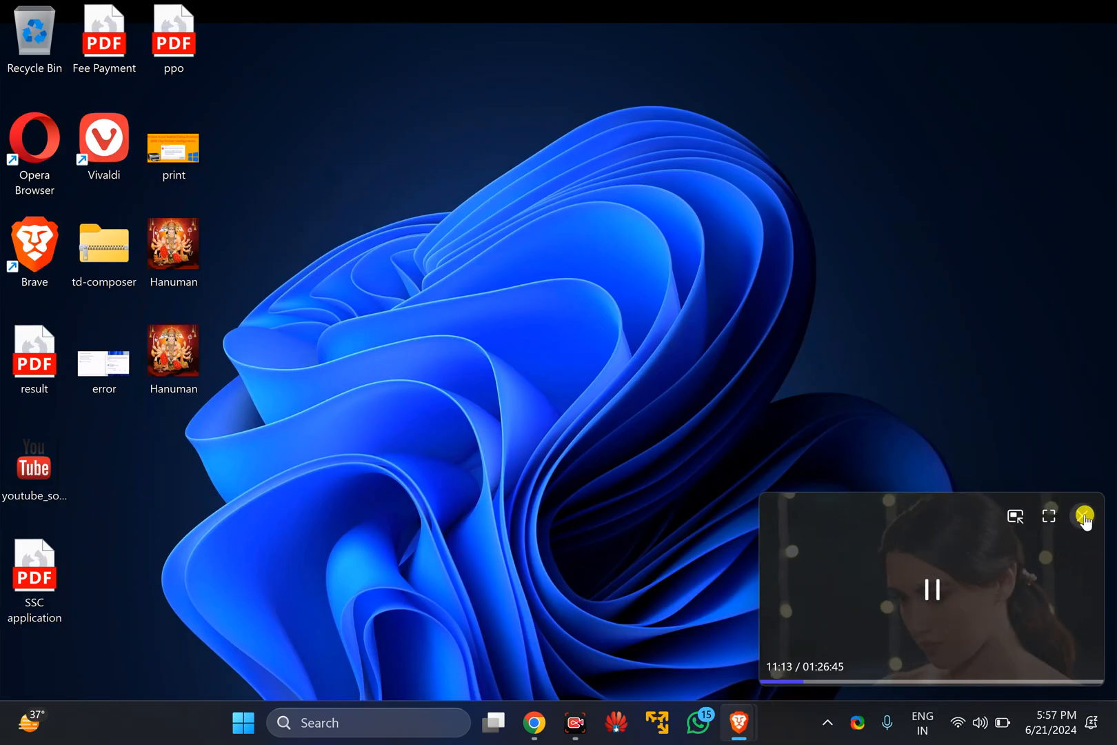
left_click(1084, 516)
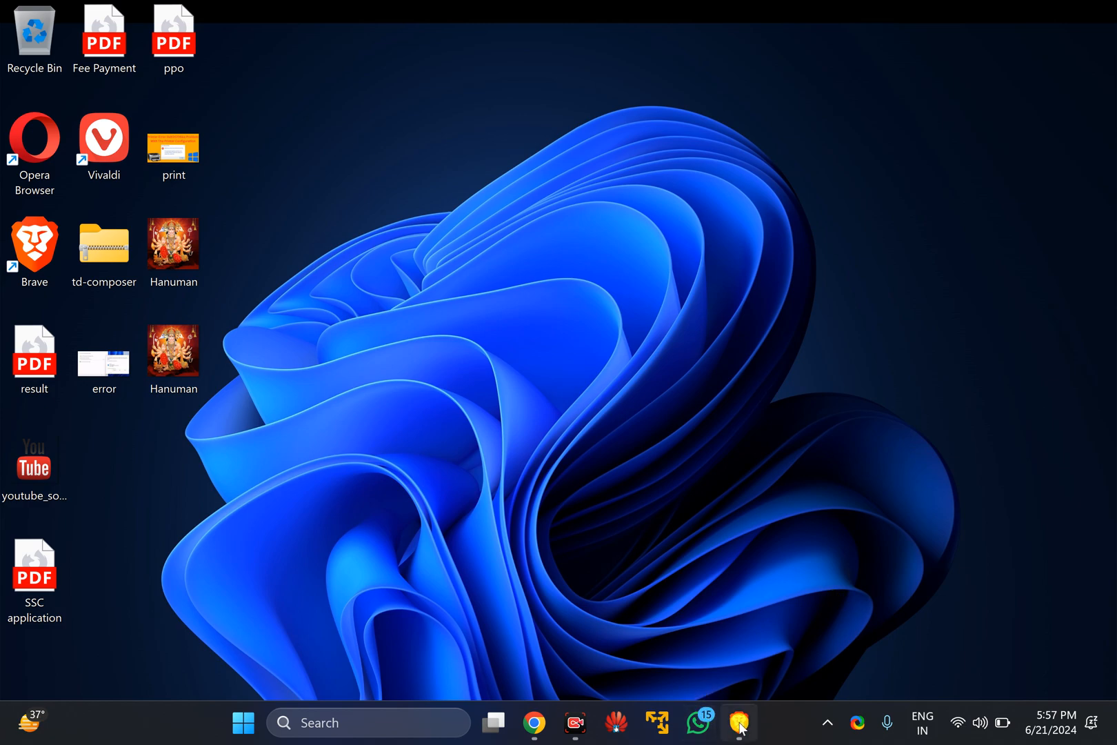
left_click(738, 723)
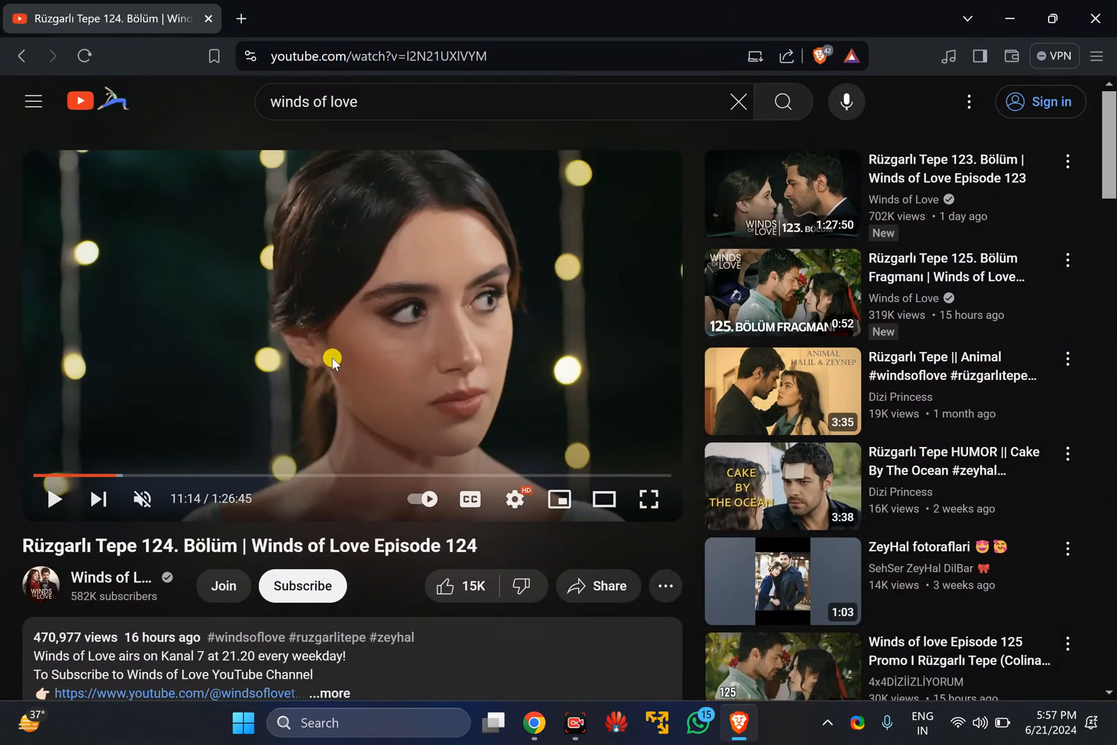
mouse_move(188, 272)
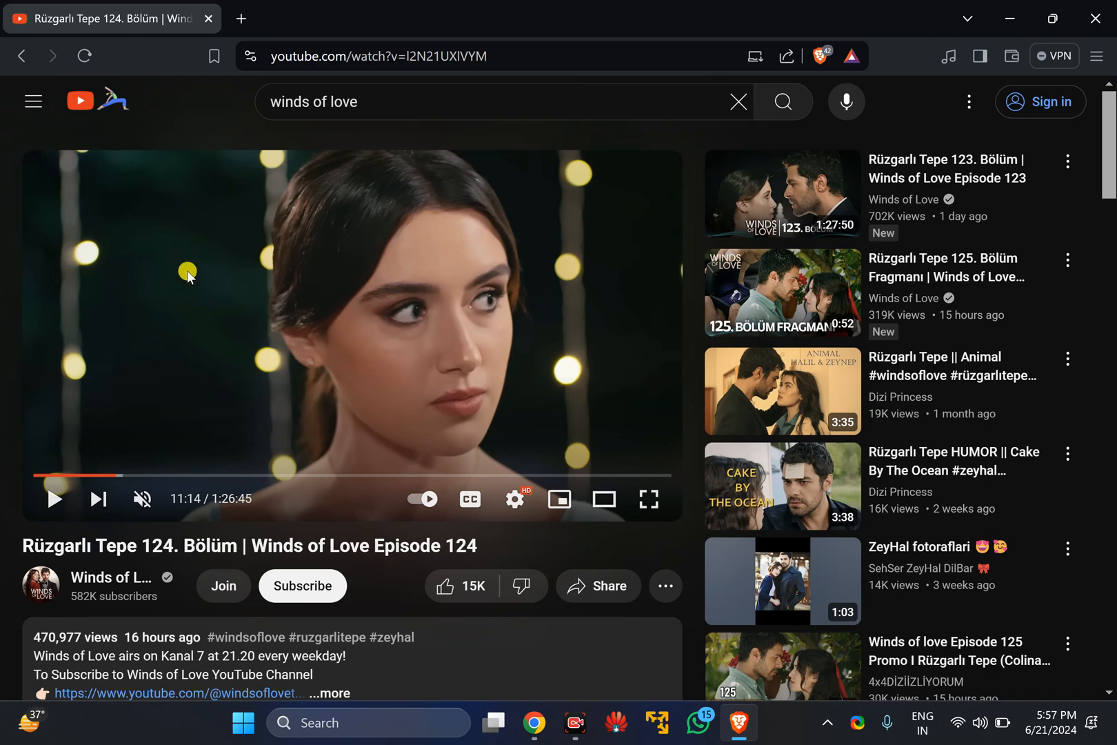